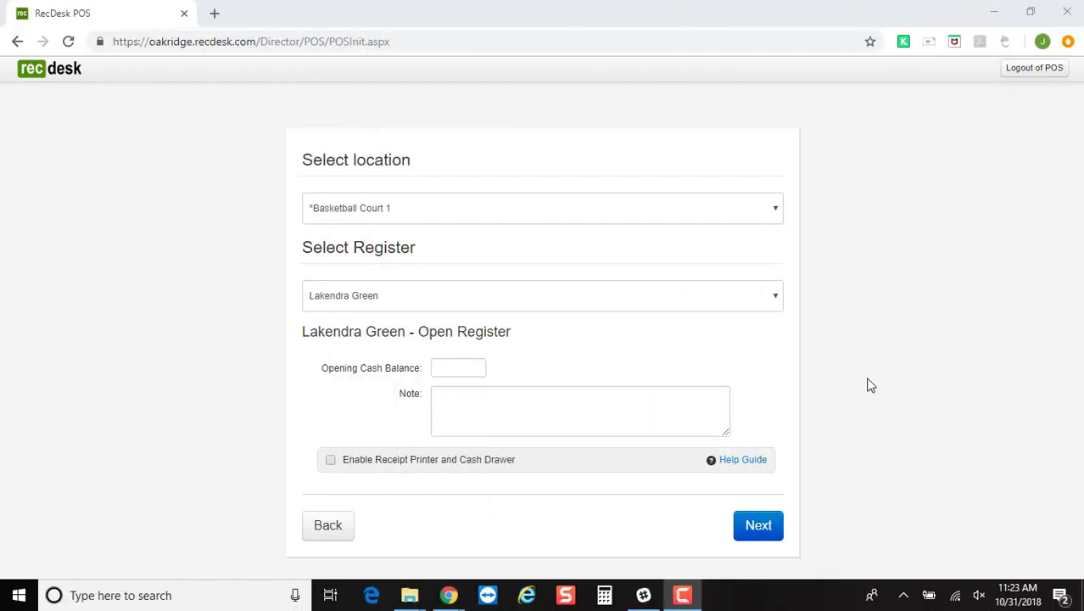
pyautogui.moveTo(875, 379)
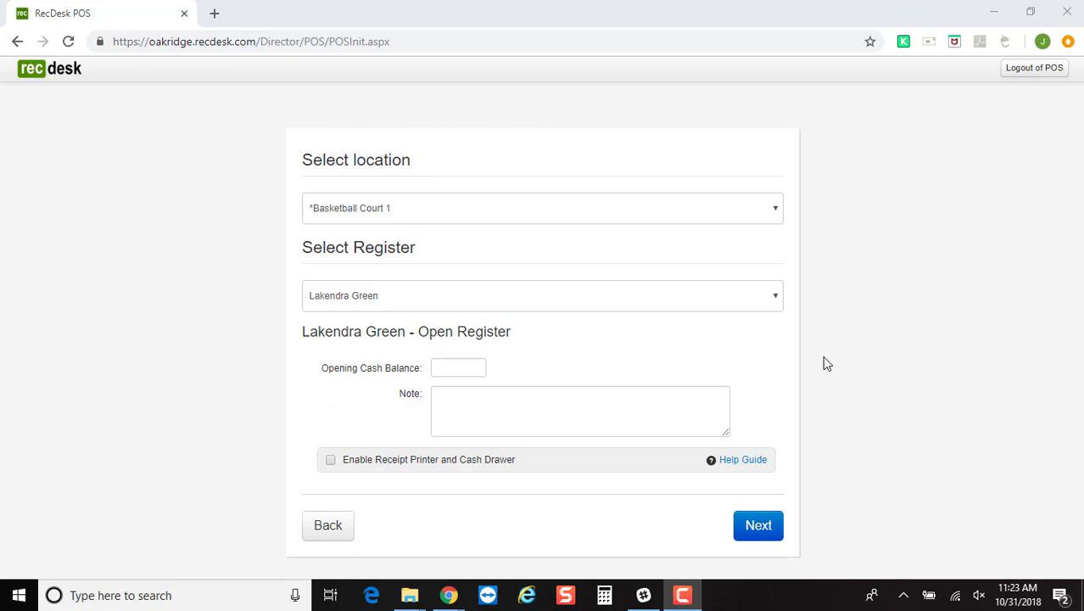
pyautogui.moveTo(618, 373)
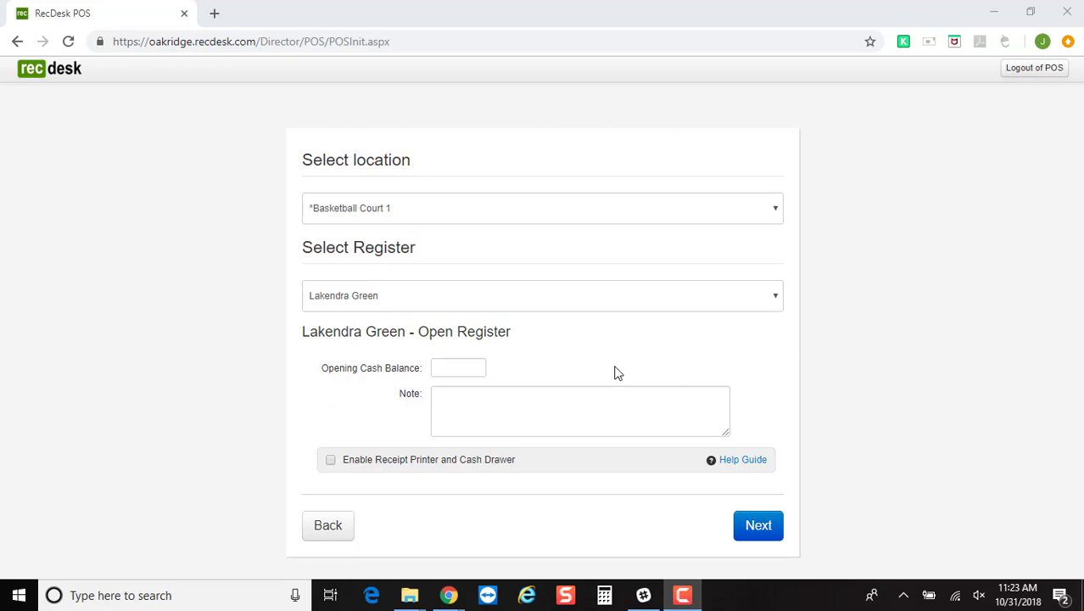
# - Open Basketball Court 1's current register with a 150 opening cash balance
pyautogui.click(541, 207)
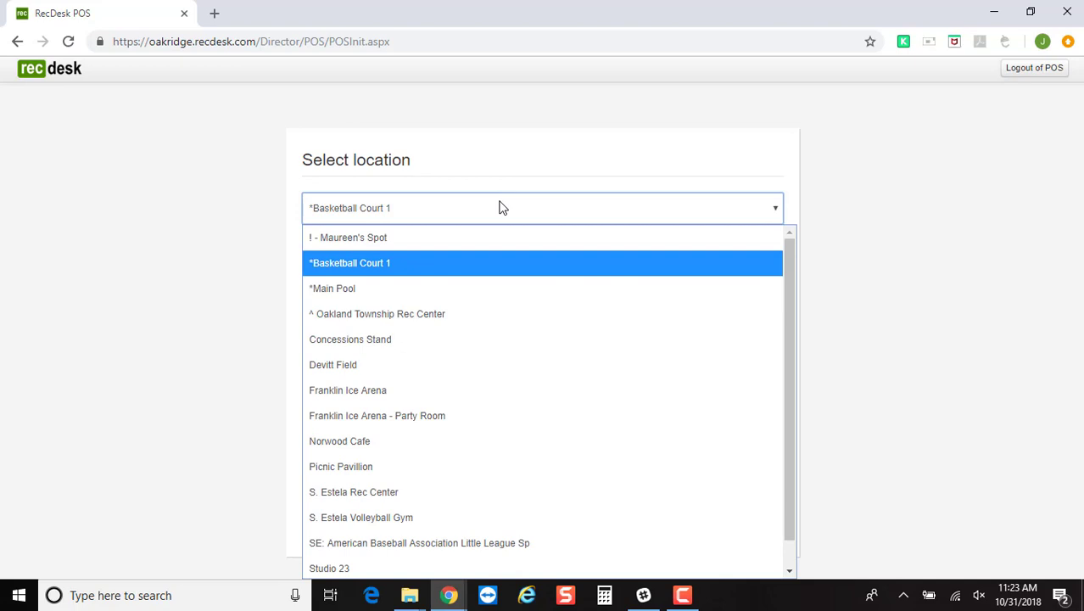
pyautogui.click(349, 263)
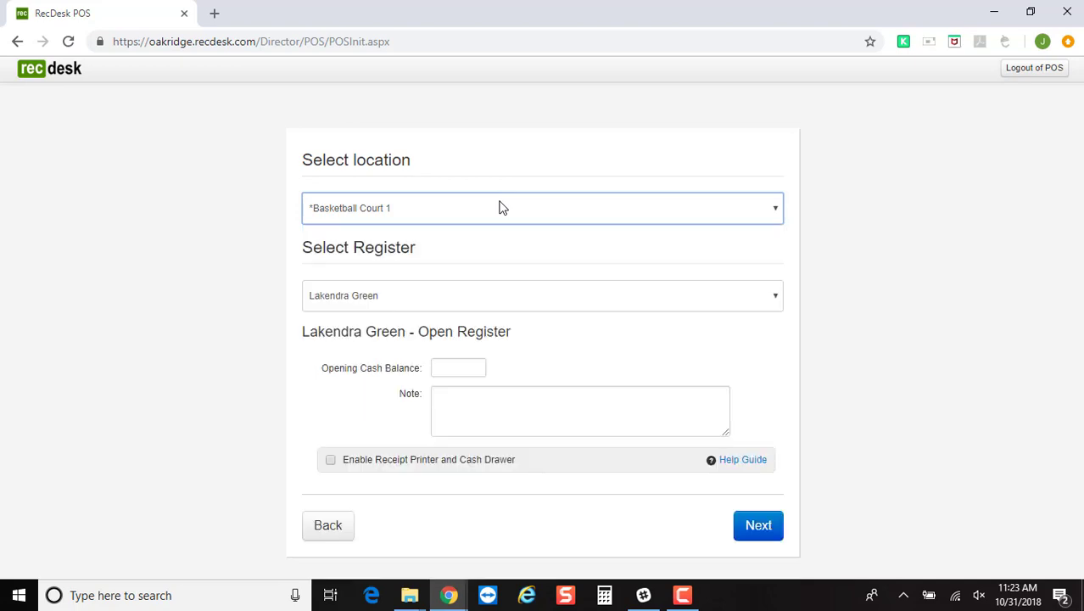
pyautogui.click(541, 295)
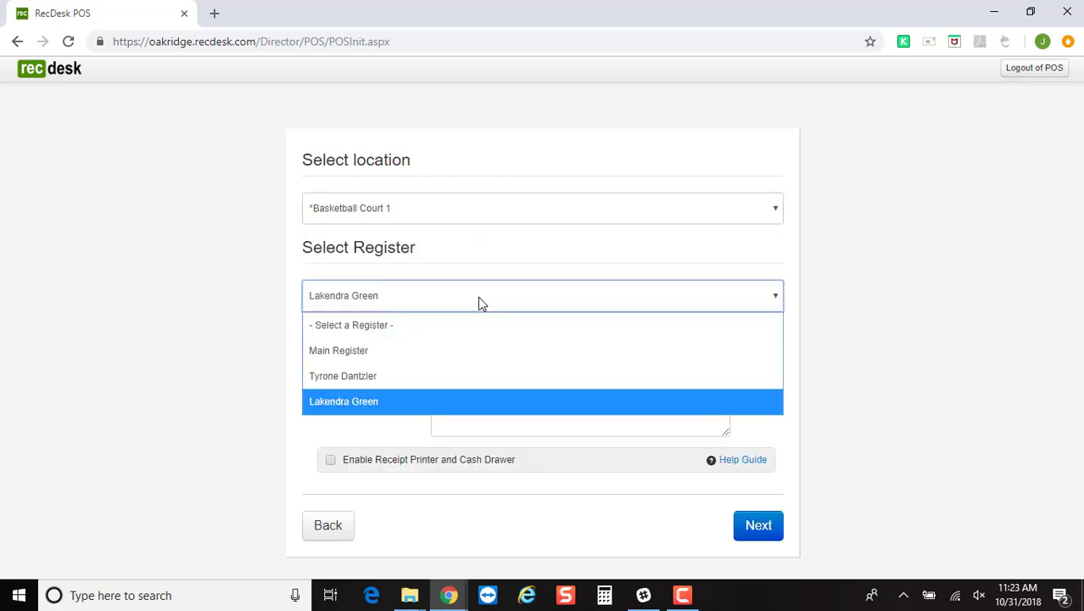
pyautogui.click(344, 401)
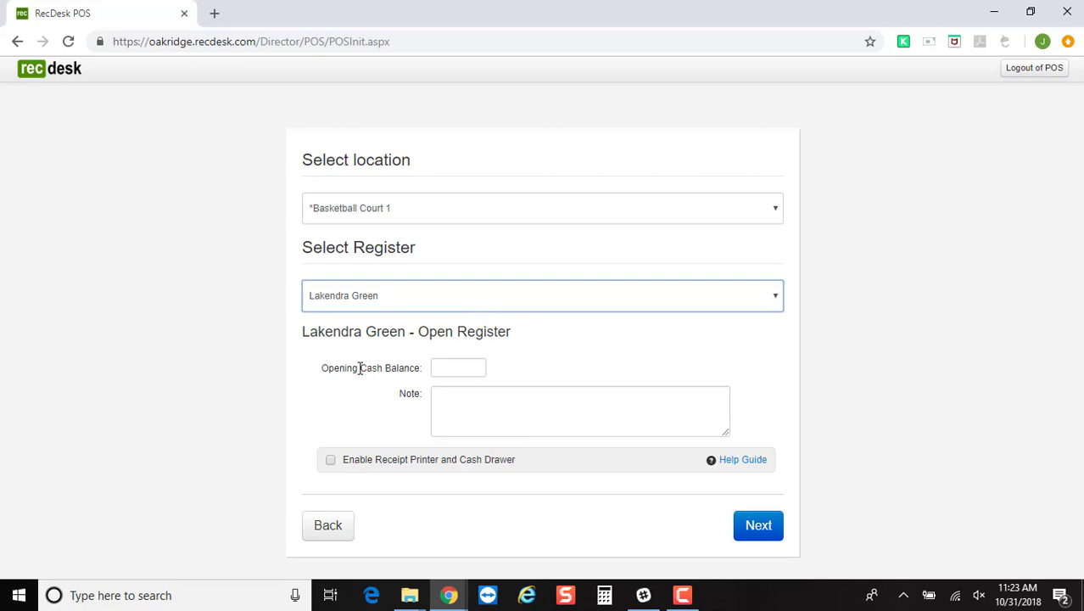
pyautogui.write('150')
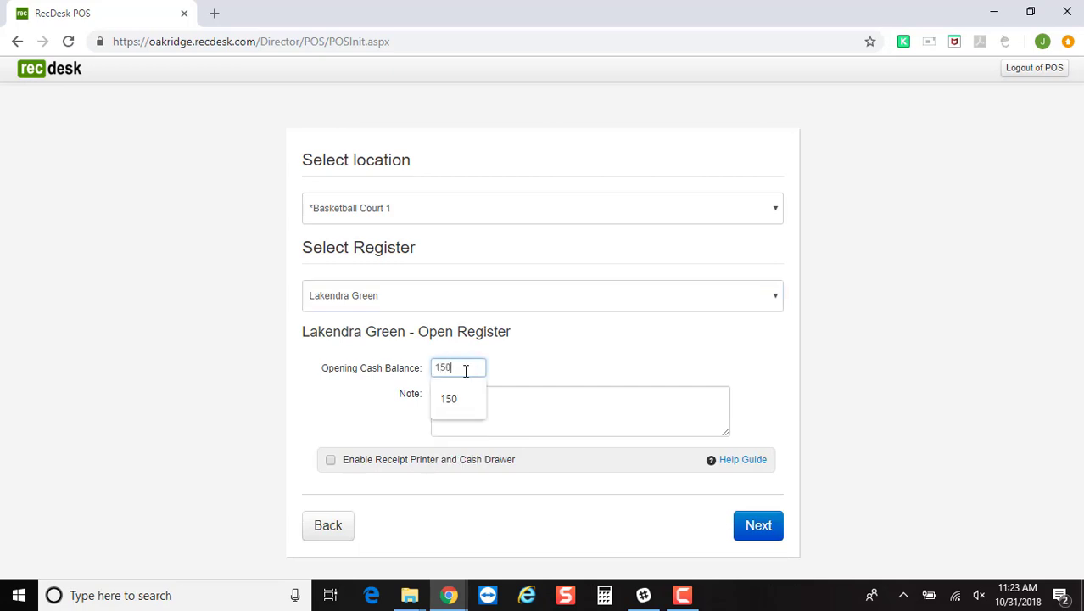
pyautogui.click(757, 525)
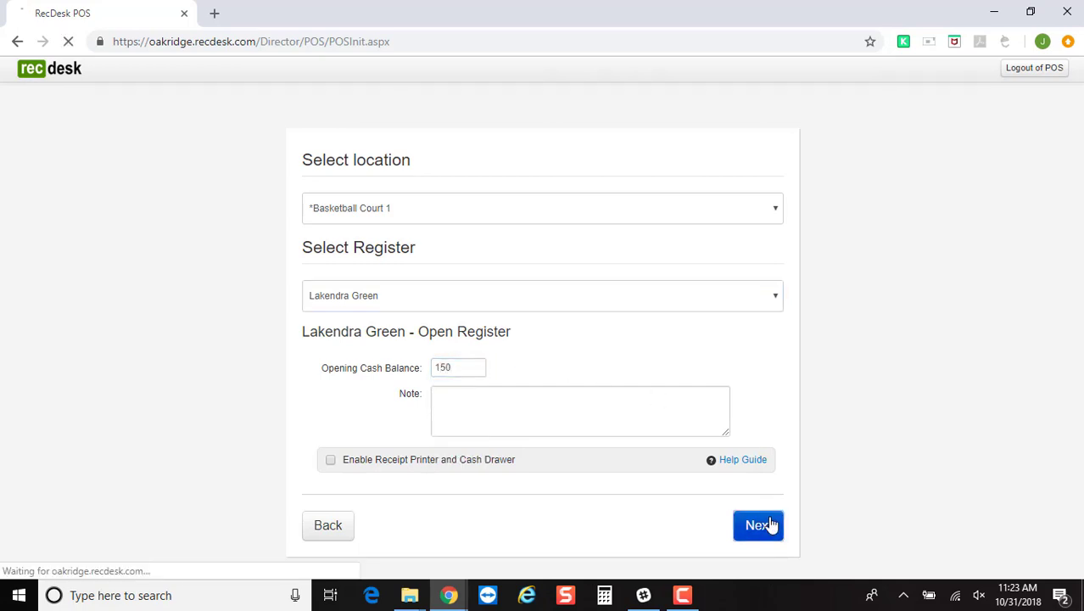
# - Add an Eagles T-shirt from Clothing and adjust its quantity to 3
pyautogui.click(757, 524)
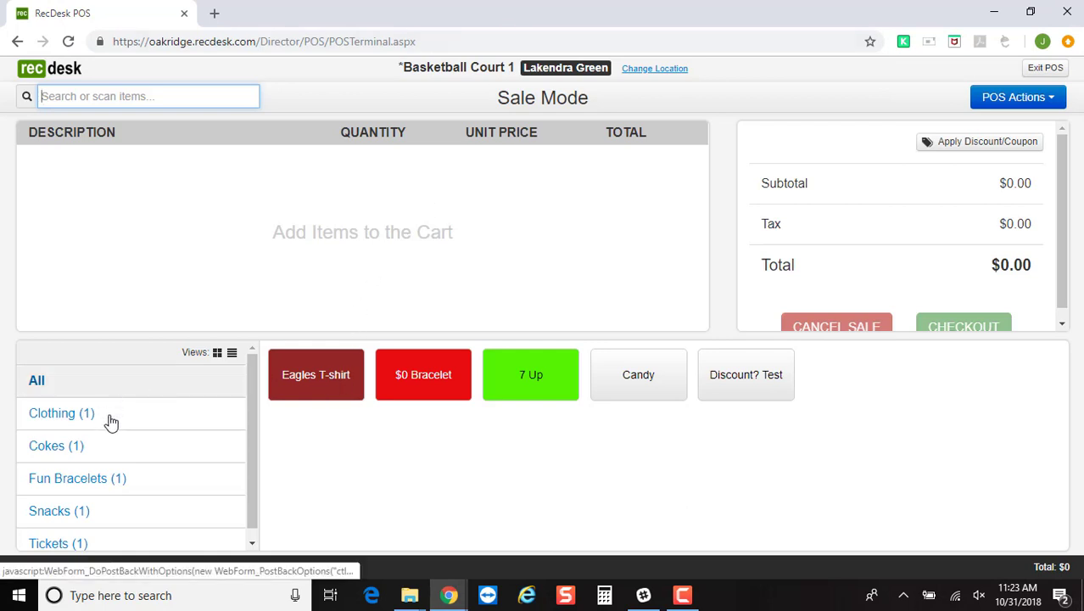
pyautogui.click(61, 413)
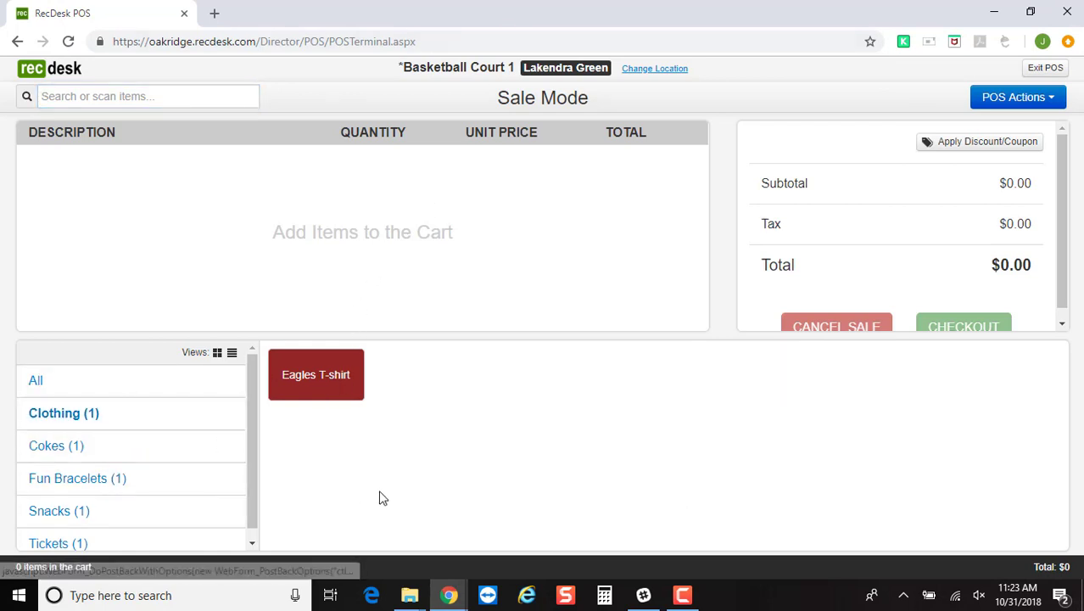
pyautogui.moveTo(329, 376)
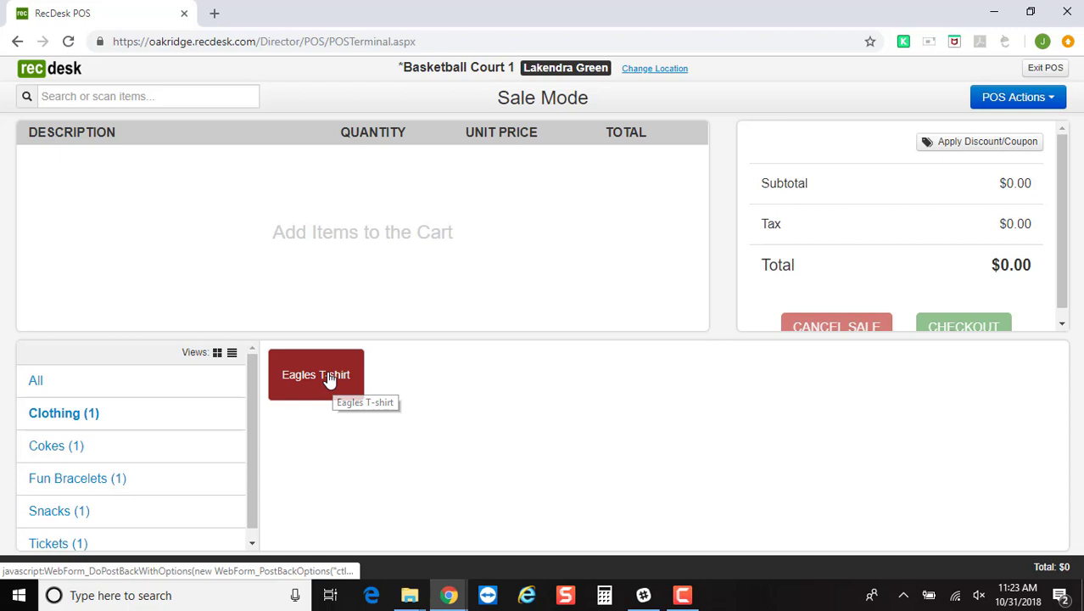
pyautogui.click(316, 374)
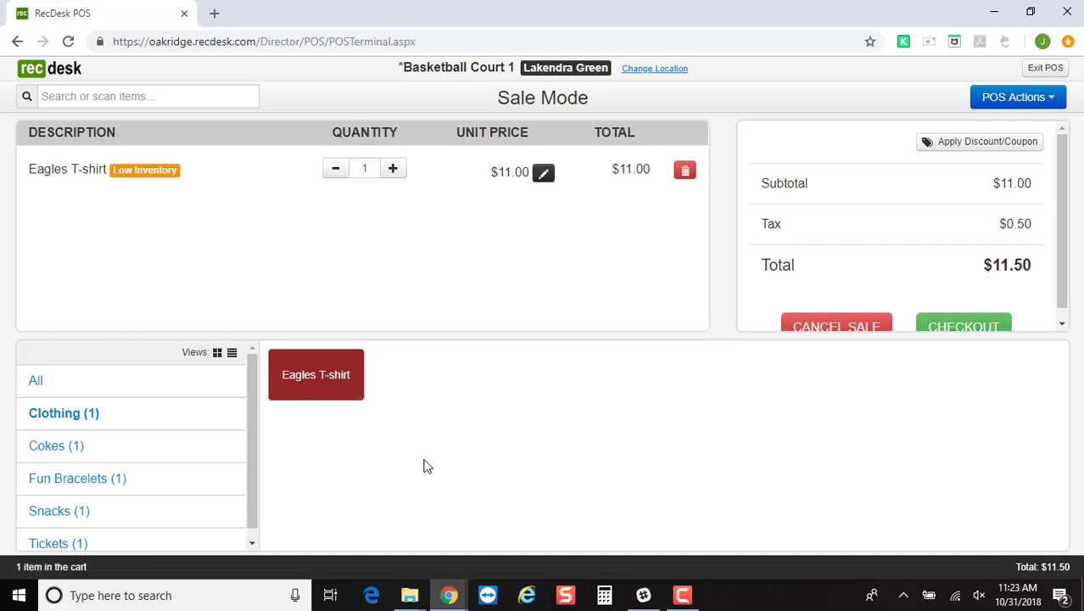
pyautogui.moveTo(347, 318)
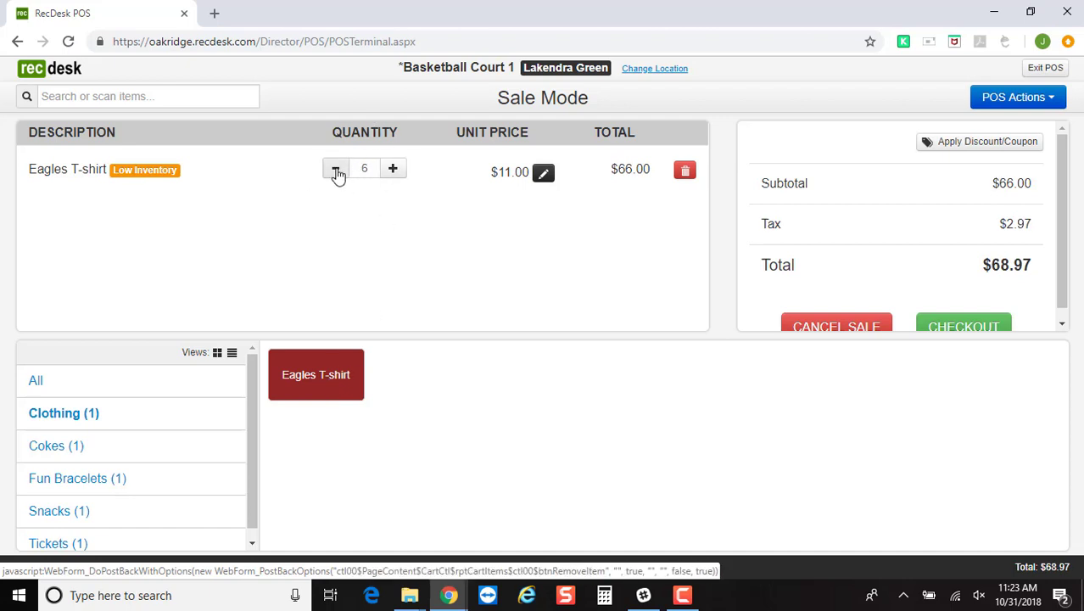
pyautogui.click(336, 168)
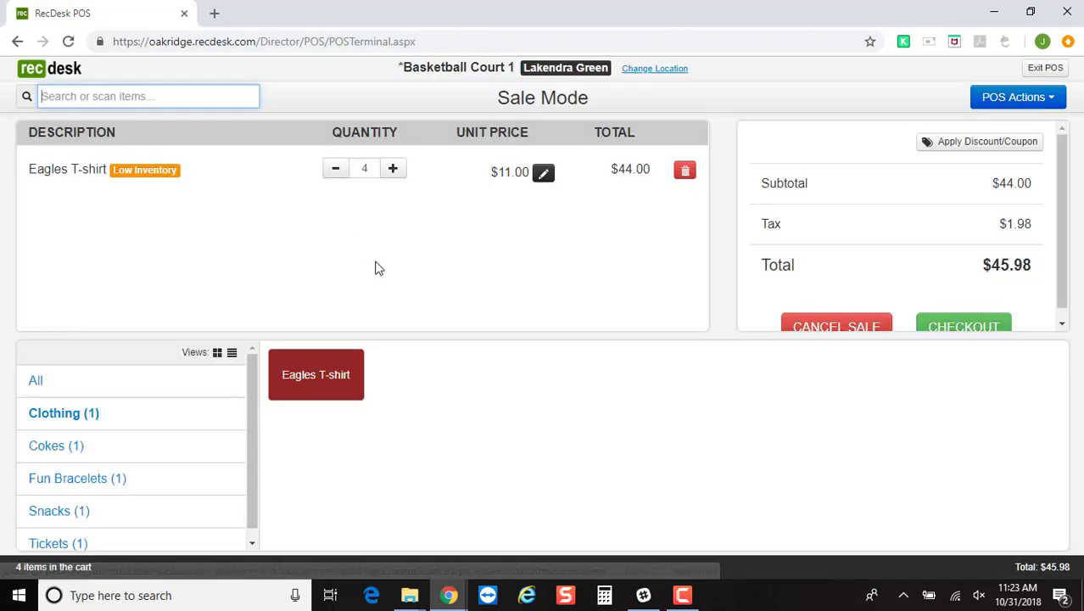
pyautogui.click(335, 167)
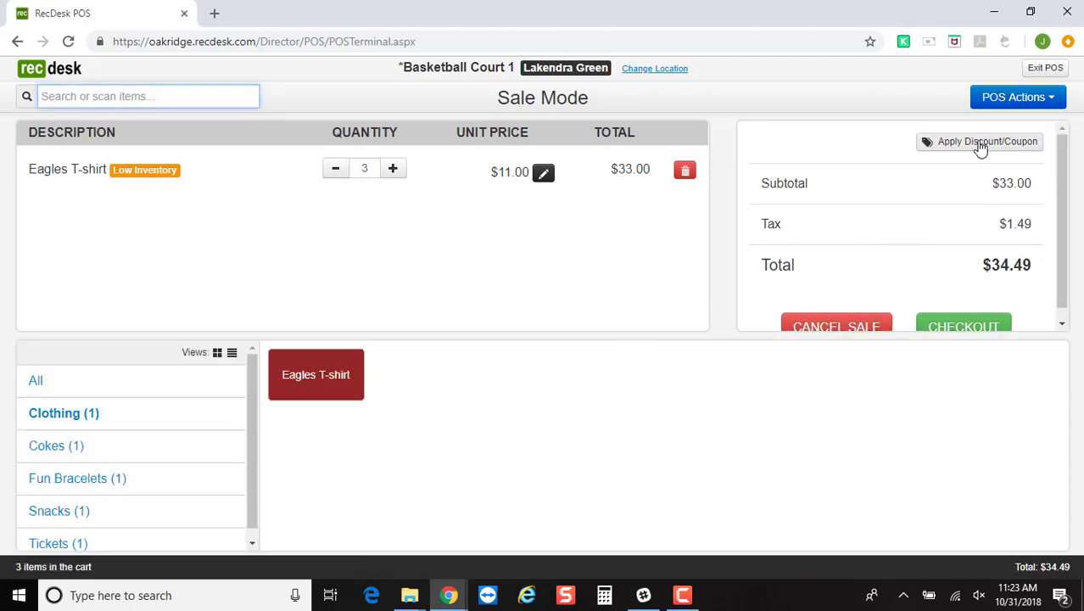
pyautogui.moveTo(980, 142)
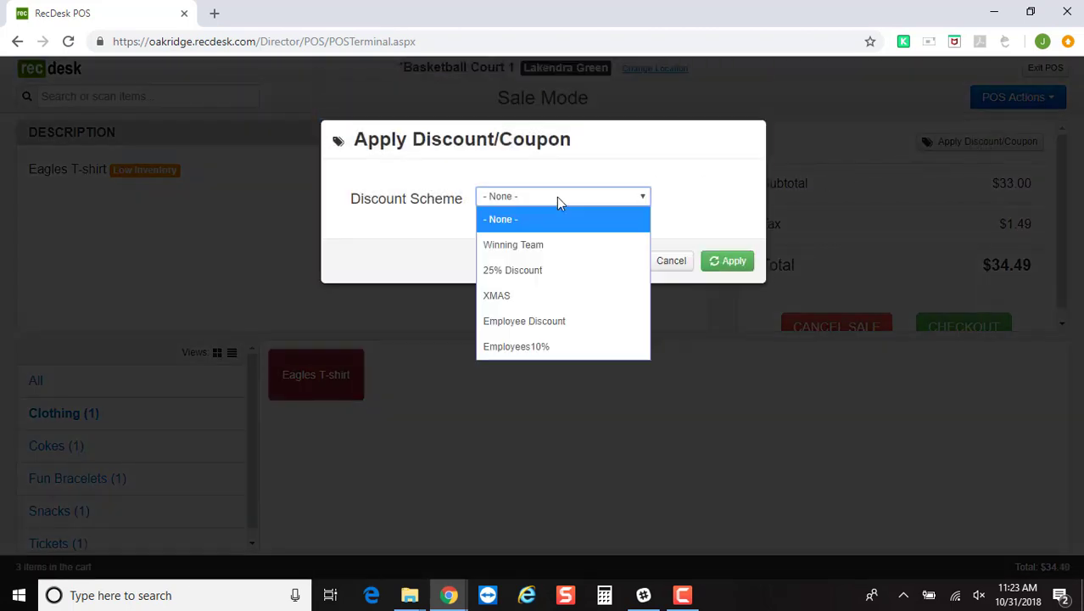
pyautogui.moveTo(577, 346)
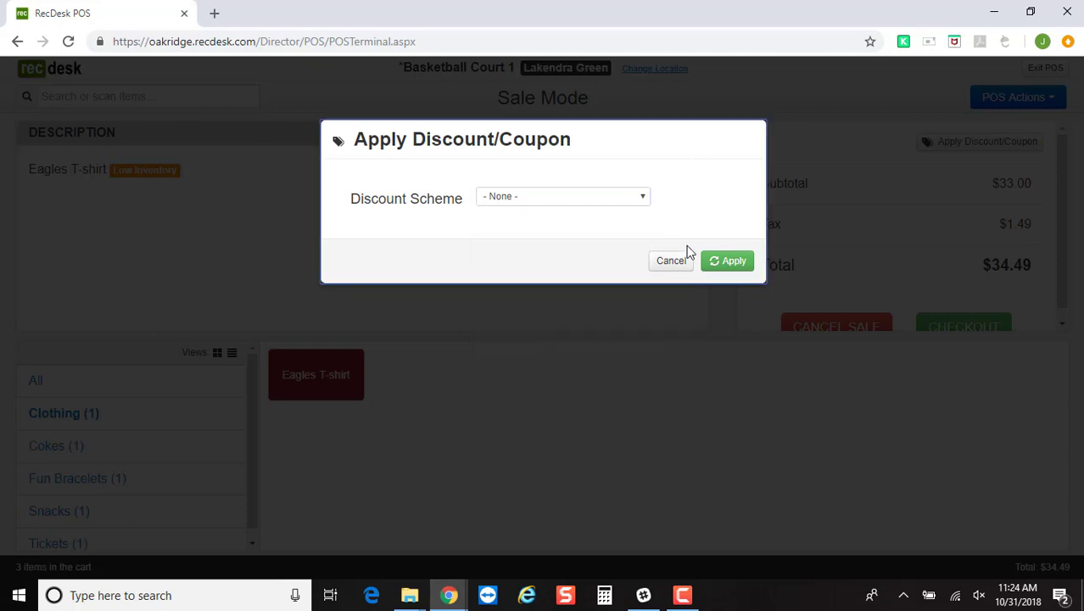
pyautogui.click(670, 260)
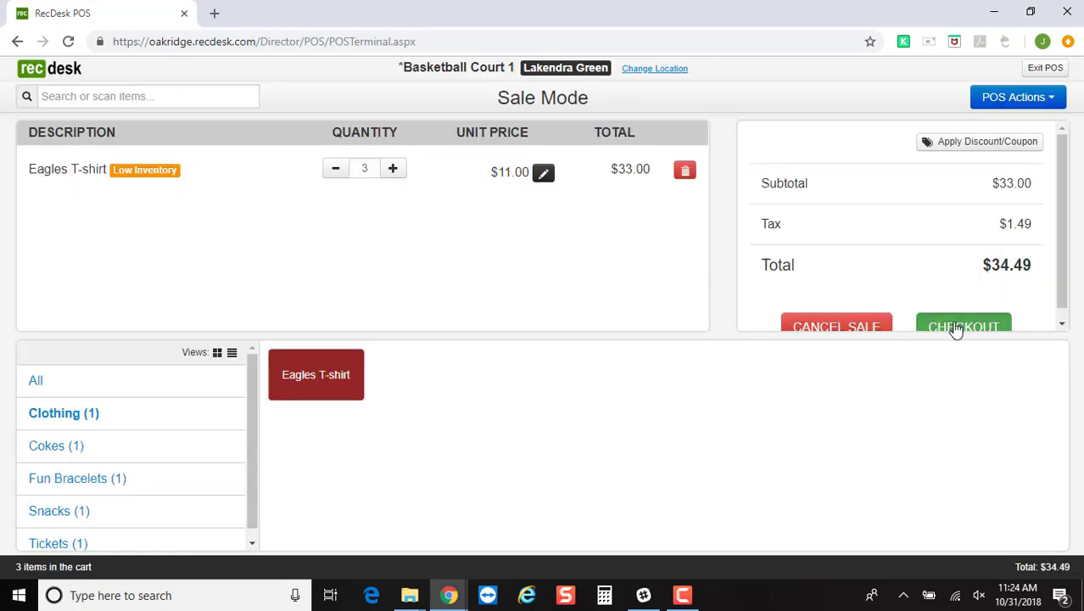
# - Check out the cart as a cash payment, $40 tendered with $5.51 change
pyautogui.click(963, 327)
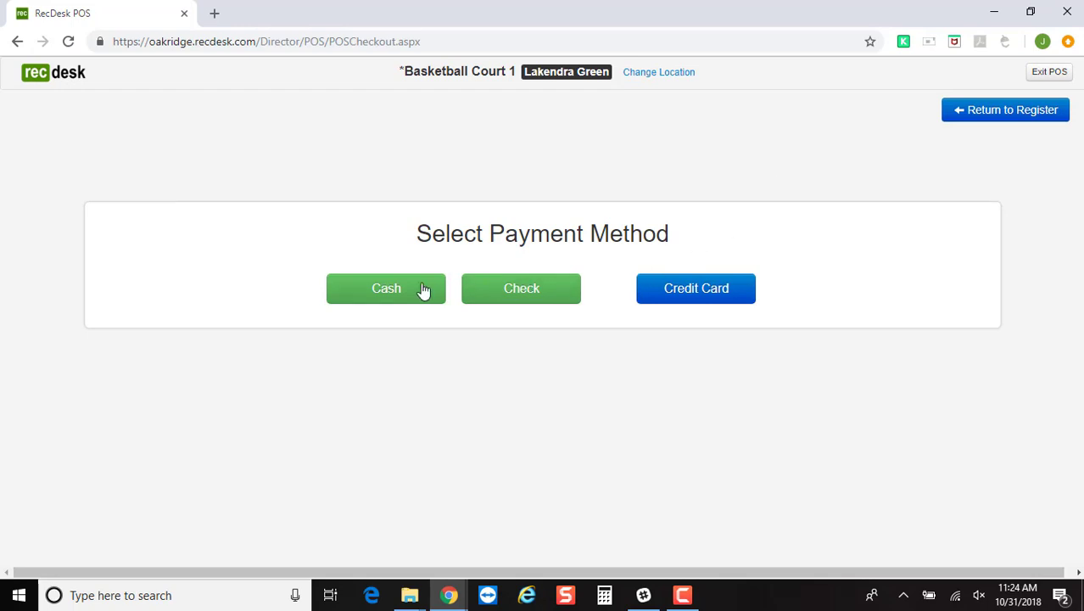
pyautogui.moveTo(695, 288)
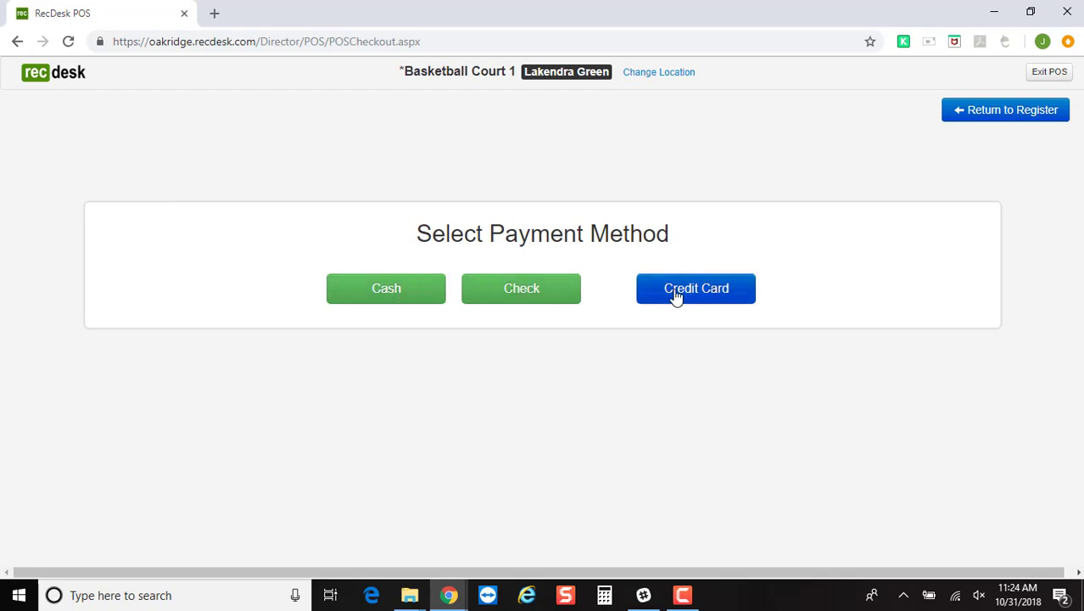
pyautogui.click(385, 288)
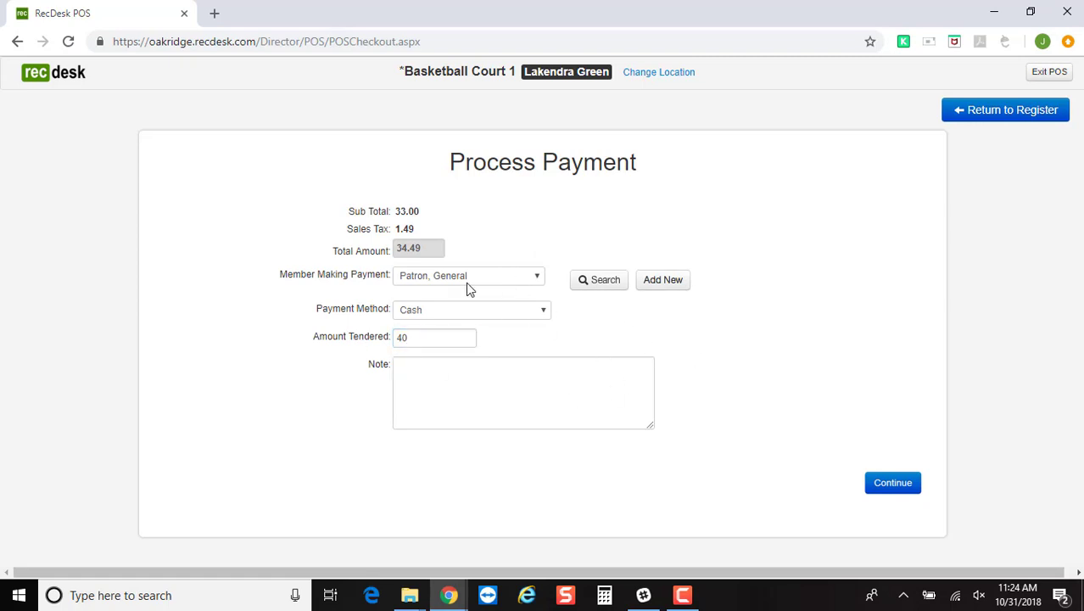
pyautogui.click(892, 481)
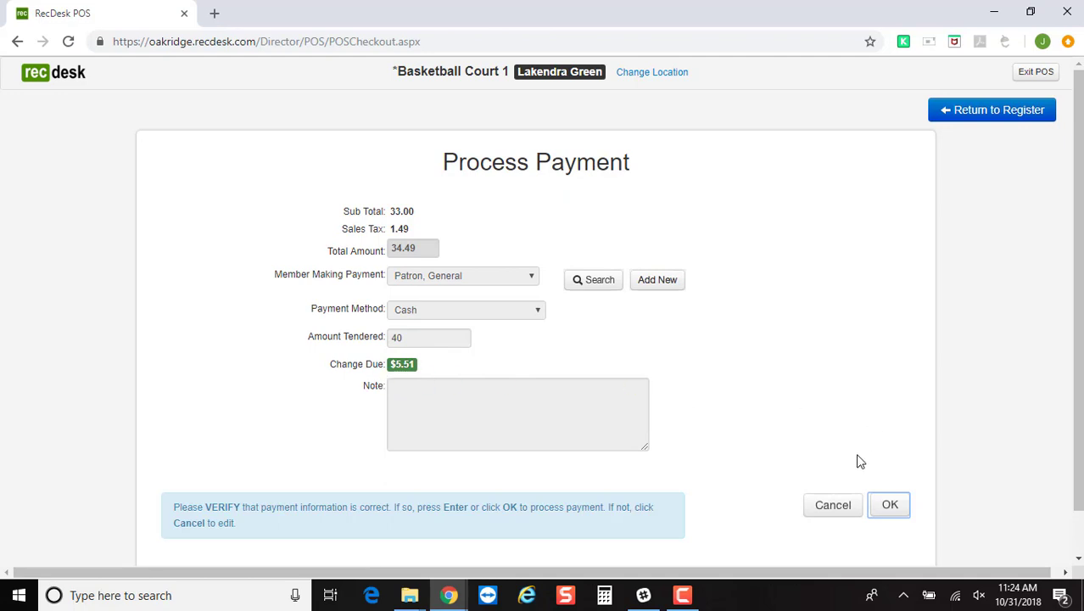
pyautogui.click(888, 504)
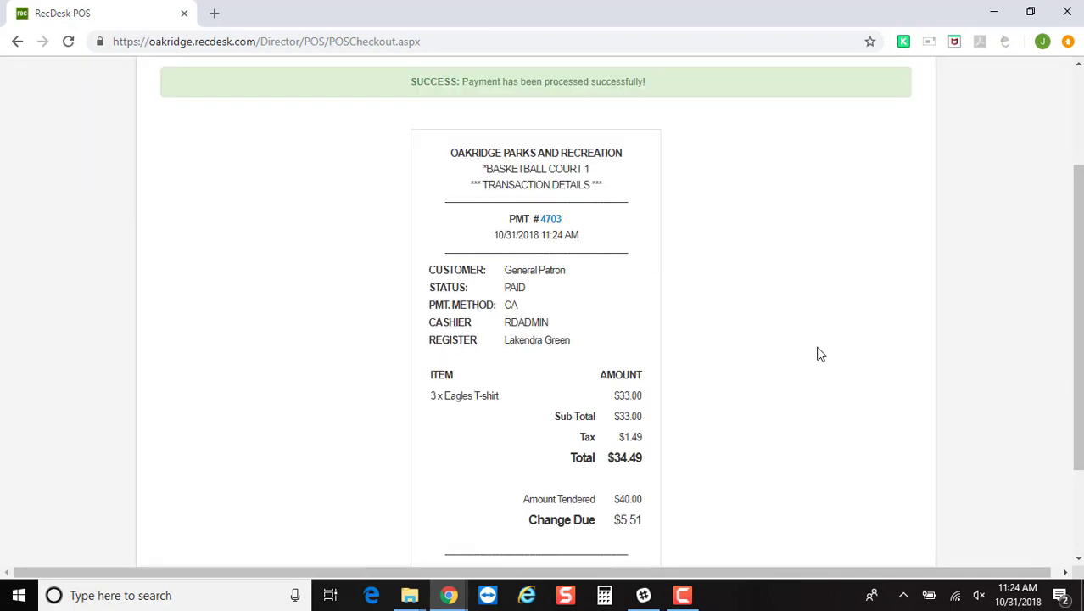
pyautogui.moveTo(802, 367)
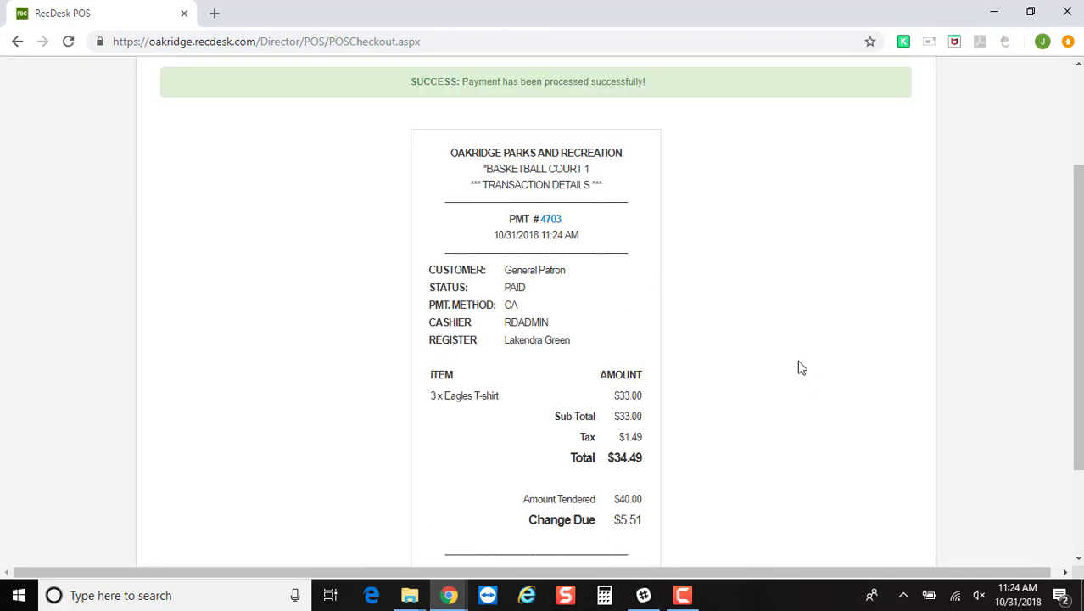
pyautogui.moveTo(441, 398)
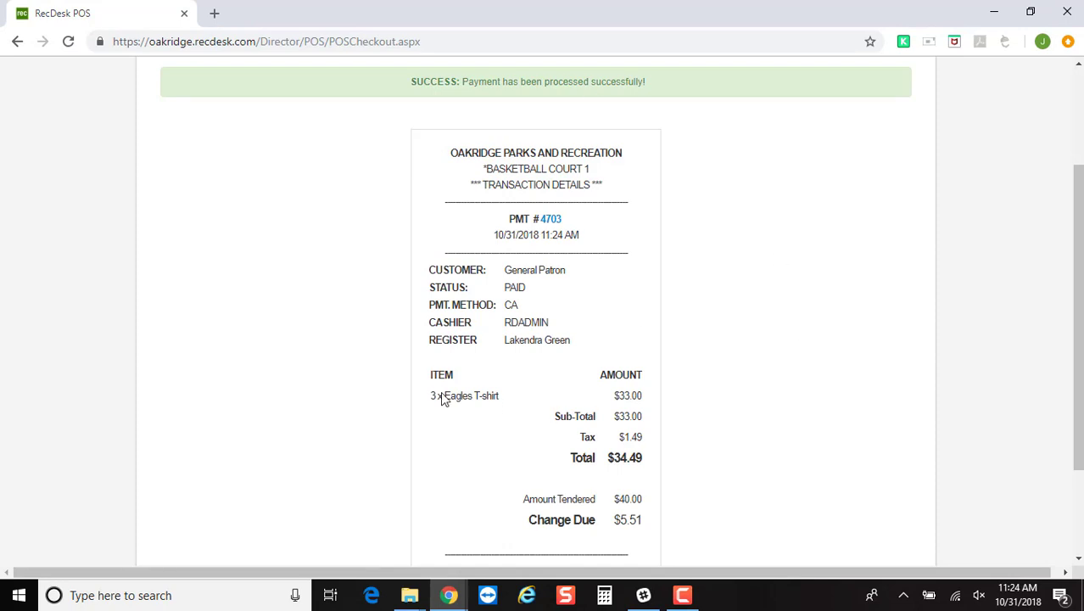
pyautogui.moveTo(732, 332)
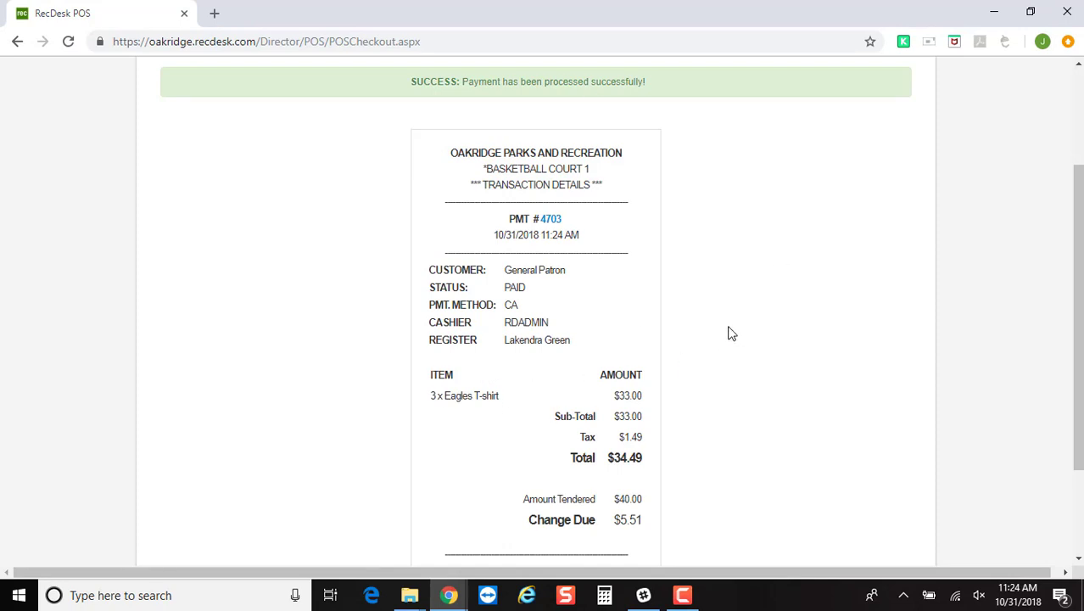
# - Scroll the receipt, view Print options, and return to an empty register
pyautogui.scroll(-3)
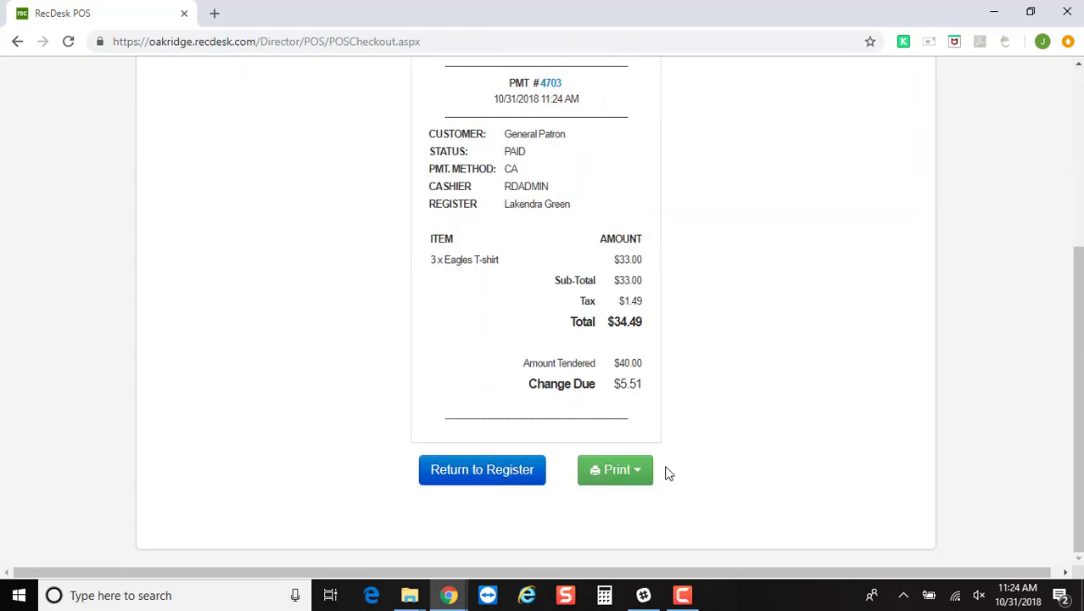
pyautogui.click(614, 469)
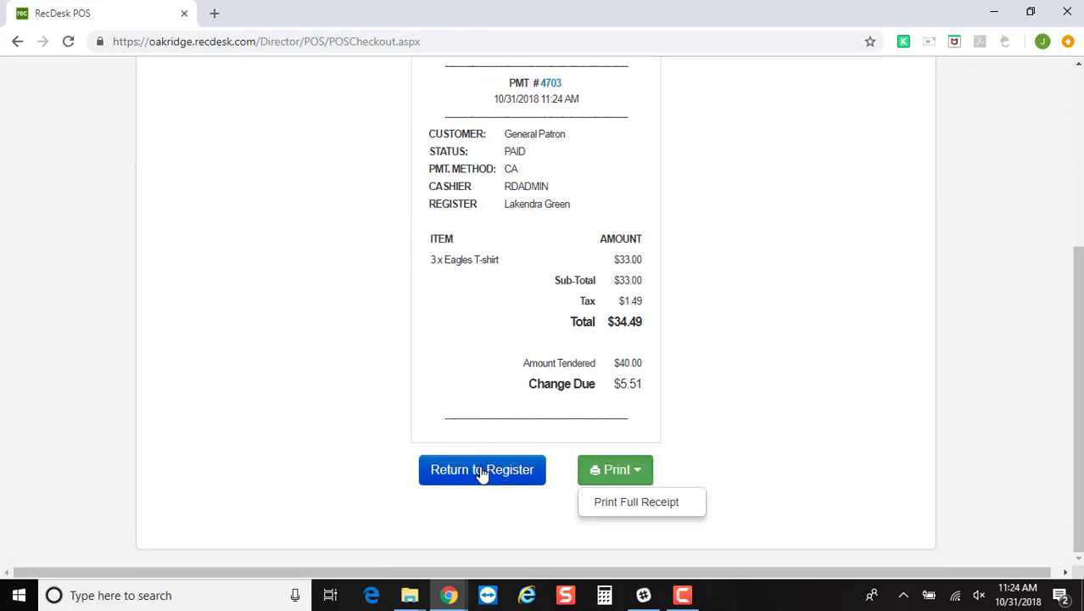
pyautogui.click(482, 469)
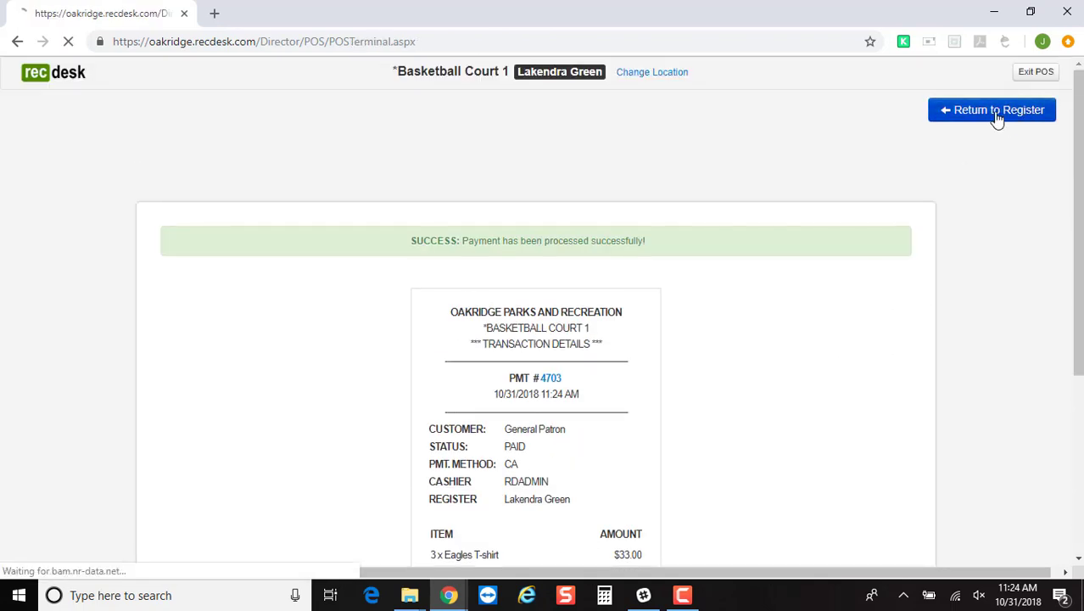
pyautogui.click(992, 109)
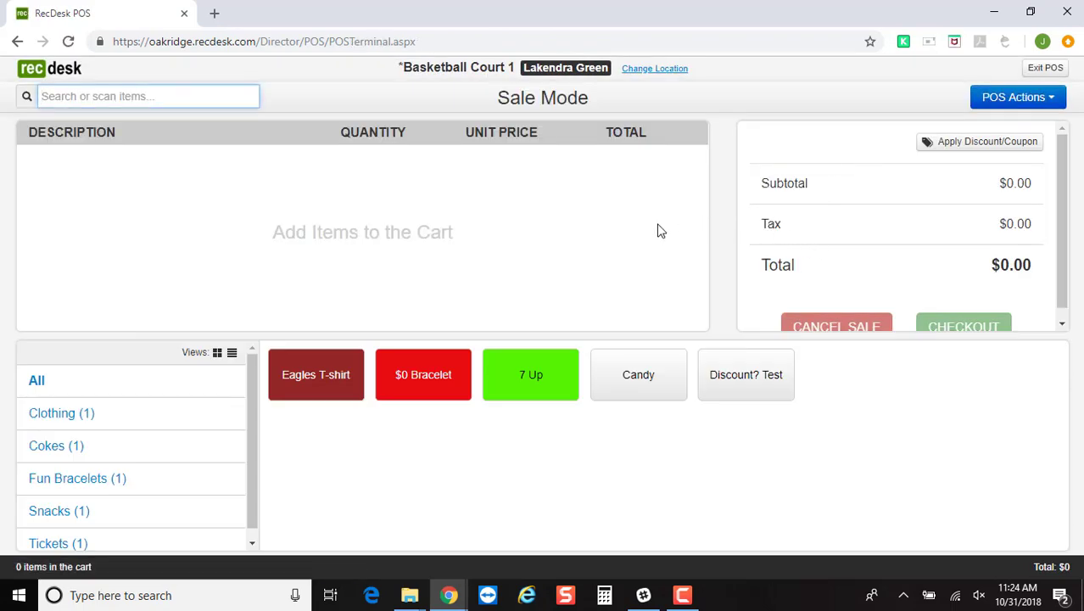